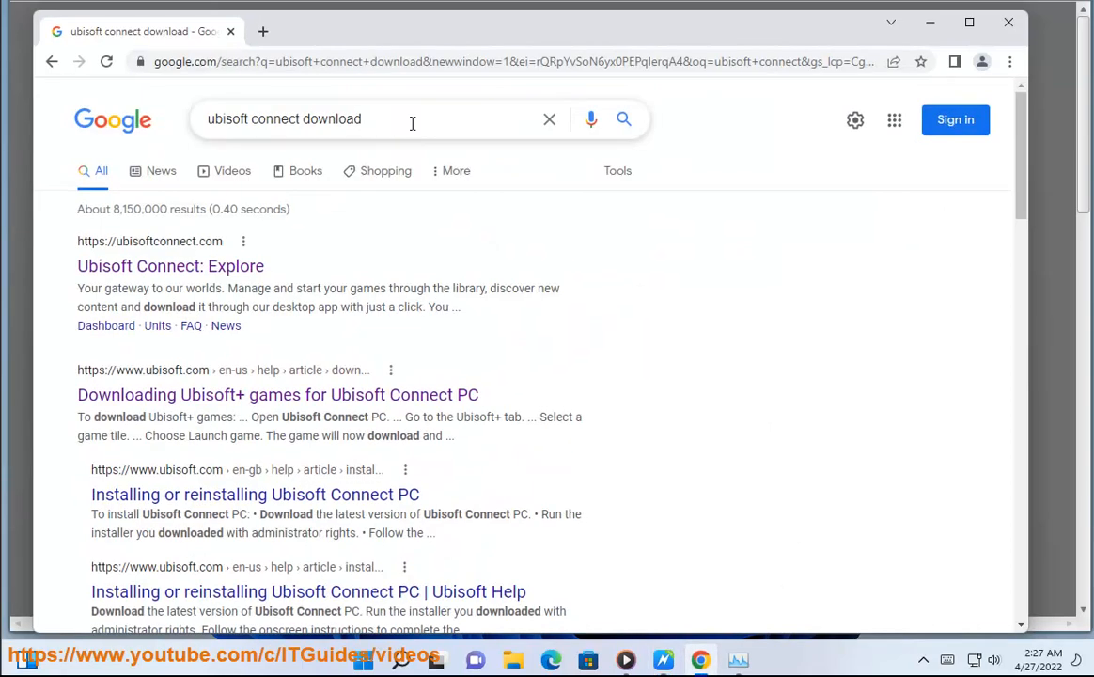
- Search Google for 'Far Cry 6' in place of the Ubisoft Connect download query
type("Far Cry 6")
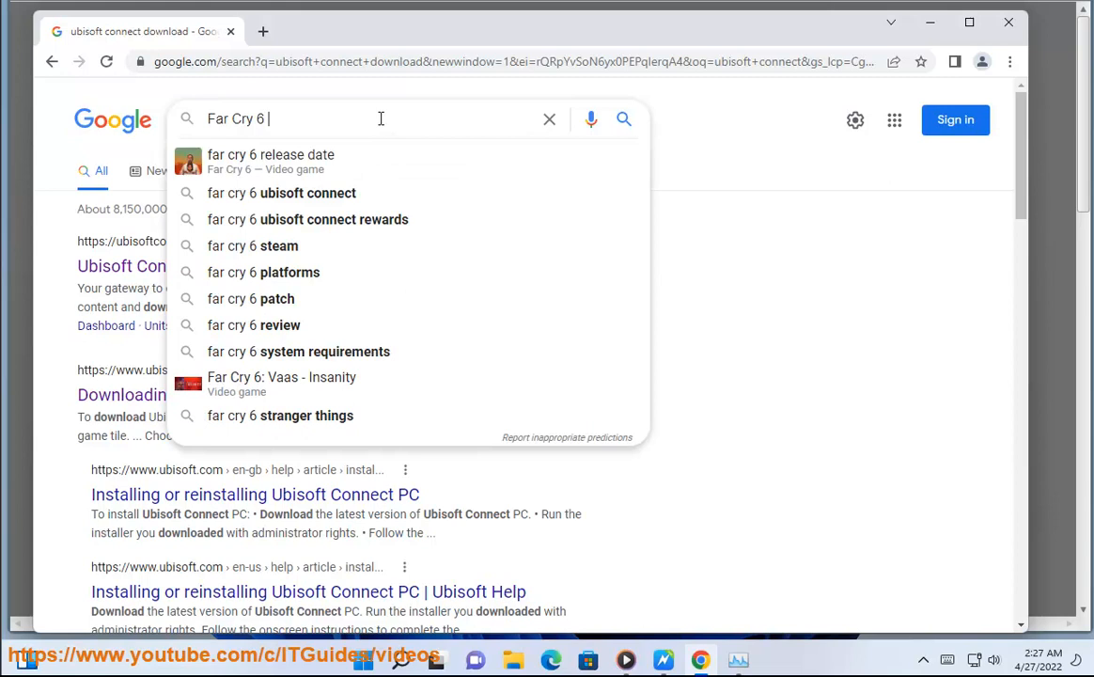
left_click(297, 352)
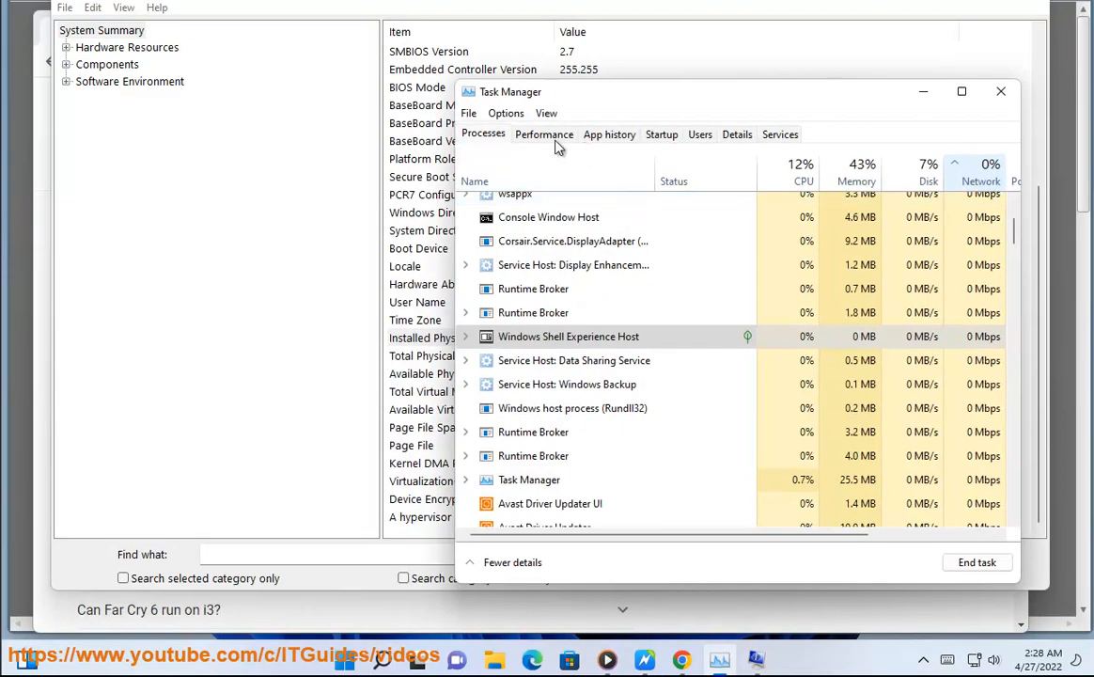
- Check the CPU graphs on the Performance tab, then close Task Manager
left_click(544, 134)
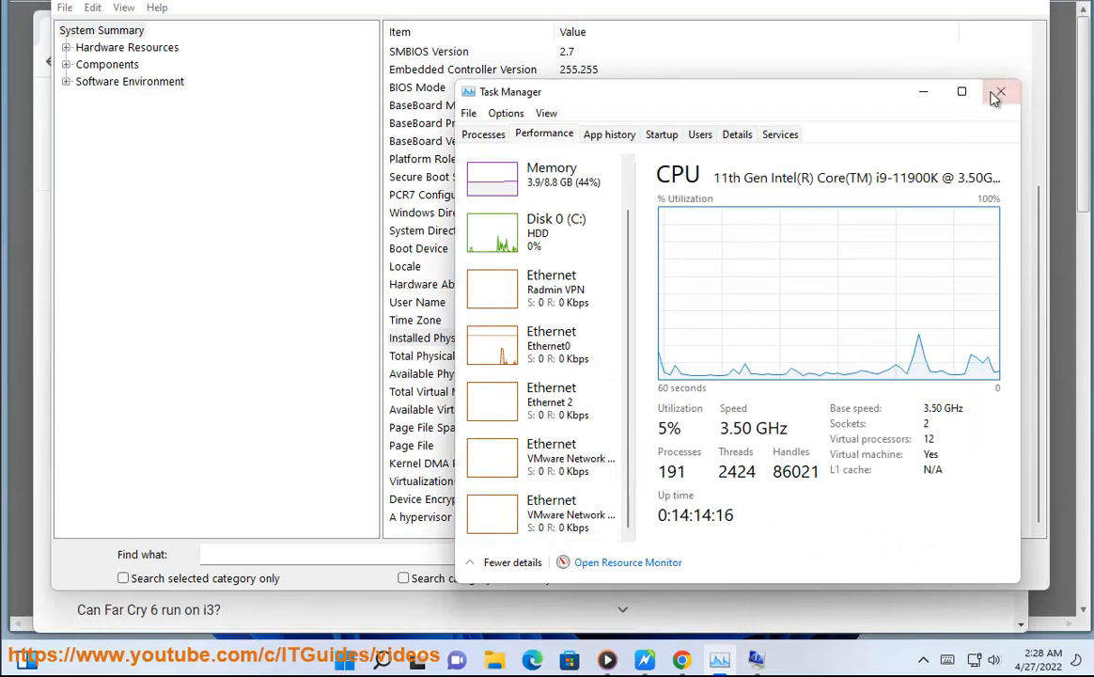
left_click(1000, 90)
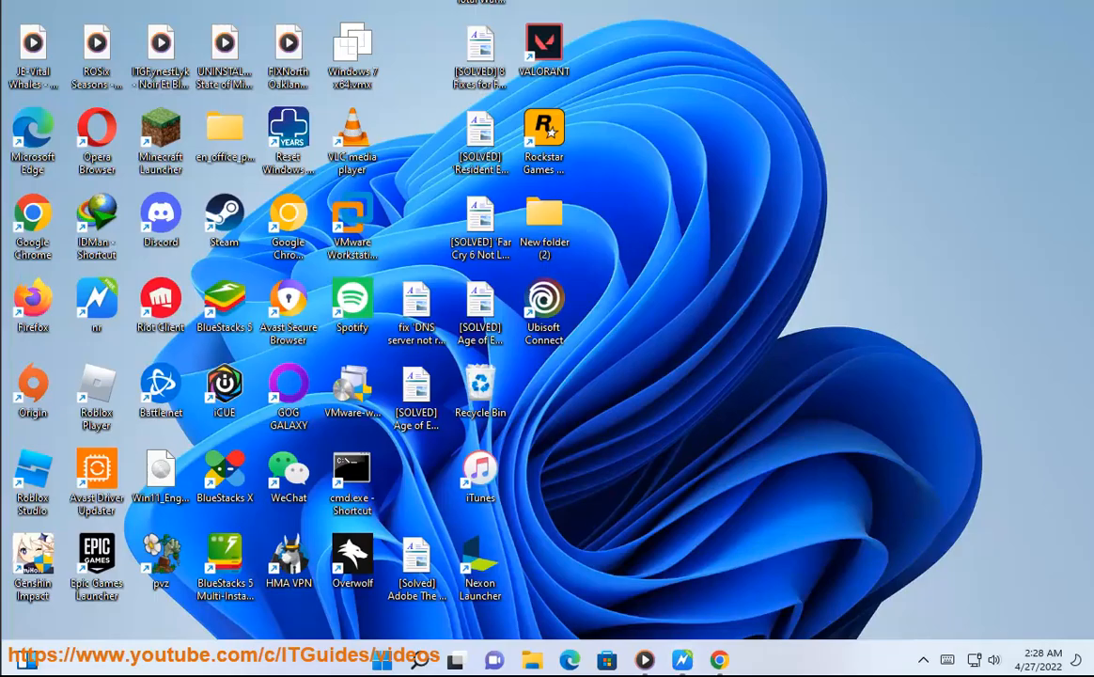
- Bring up the context menu of the Ubisoft Connect desktop shortcut
left_click(543, 310)
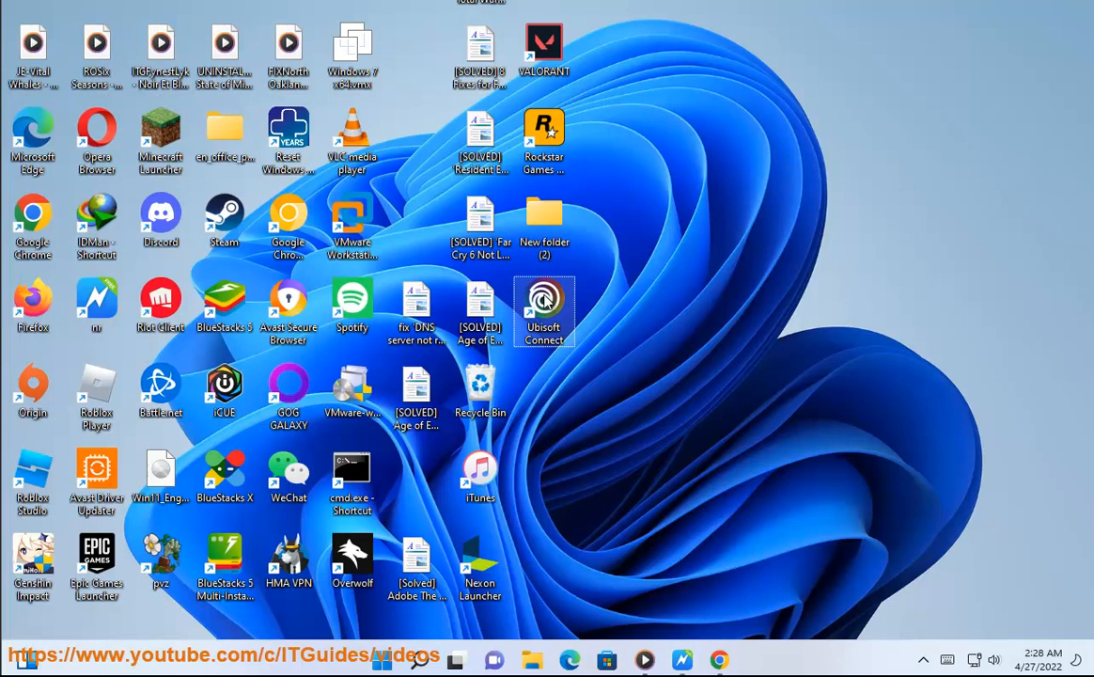
right_click(545, 310)
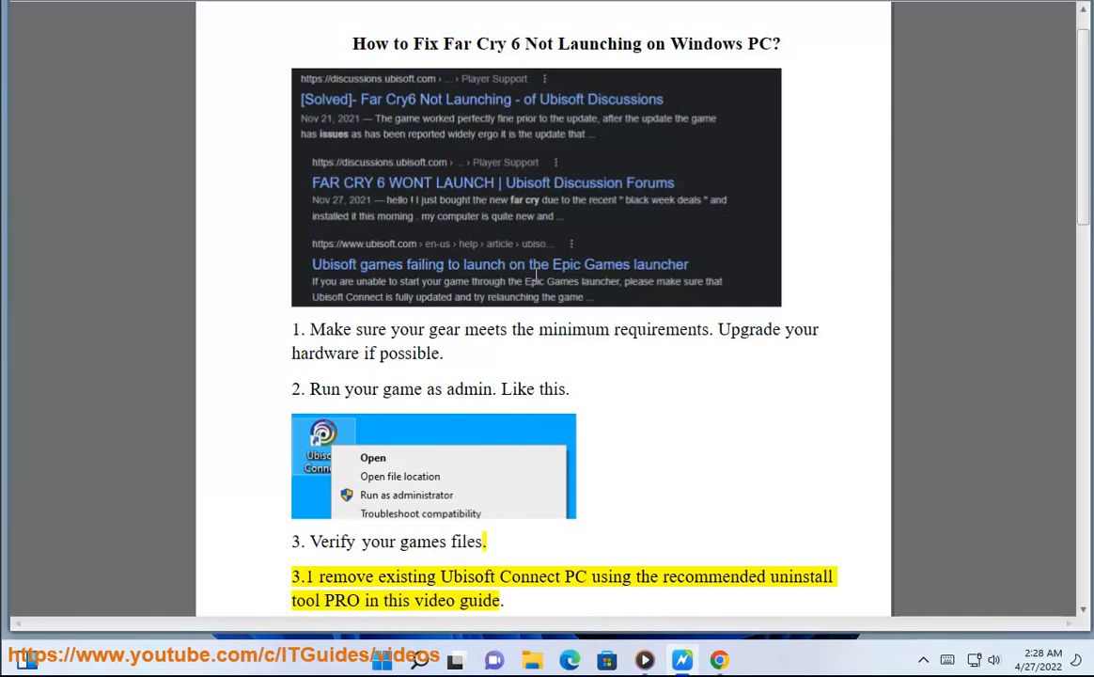
- Read the guide down to step 4 on updating the GPU driver, then go to Downloads
scroll("down", 3)
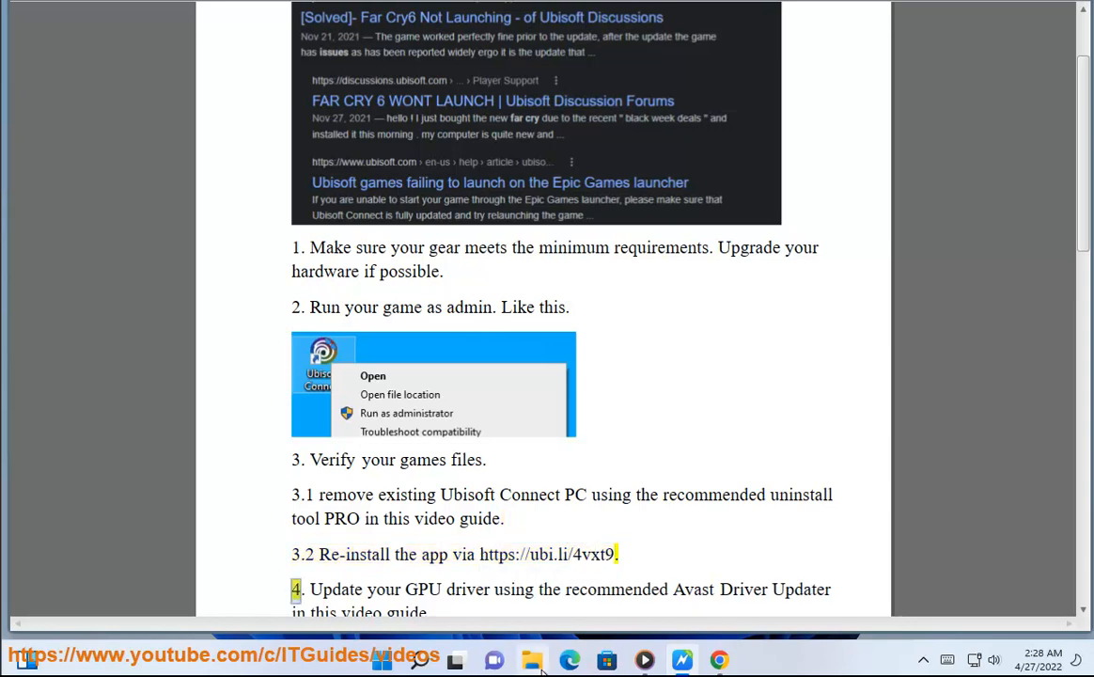
left_click(531, 658)
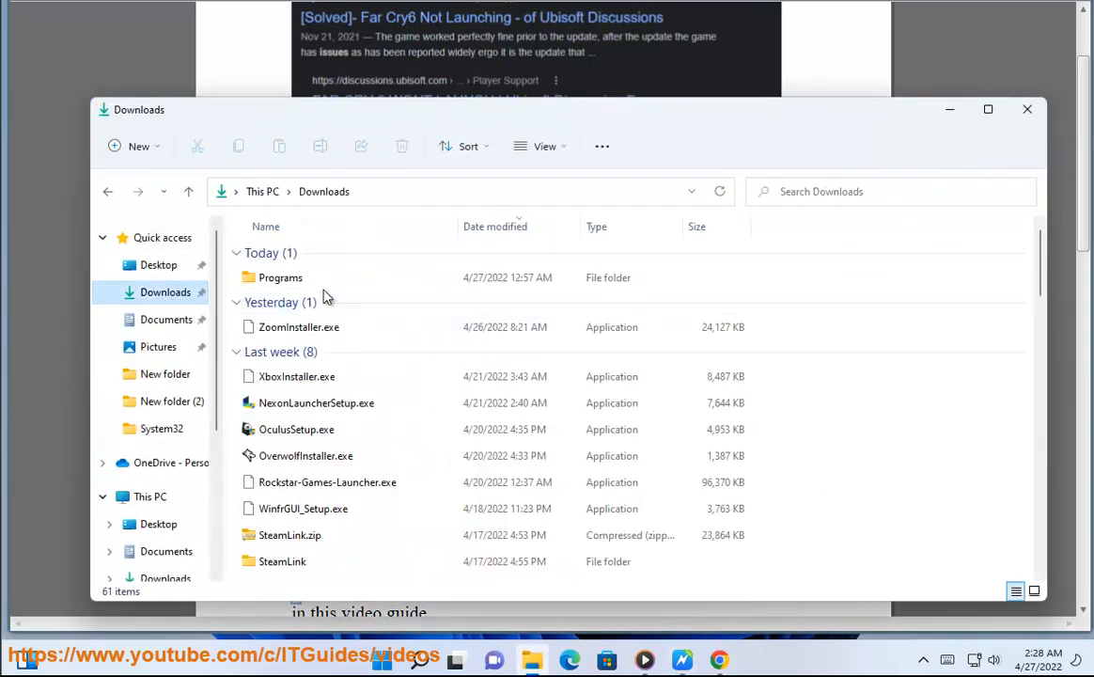
- In Downloads > Programs, run an action on UbisoftConnectInstaller.exe that launches Avast Driver Updater
double_click(280, 278)
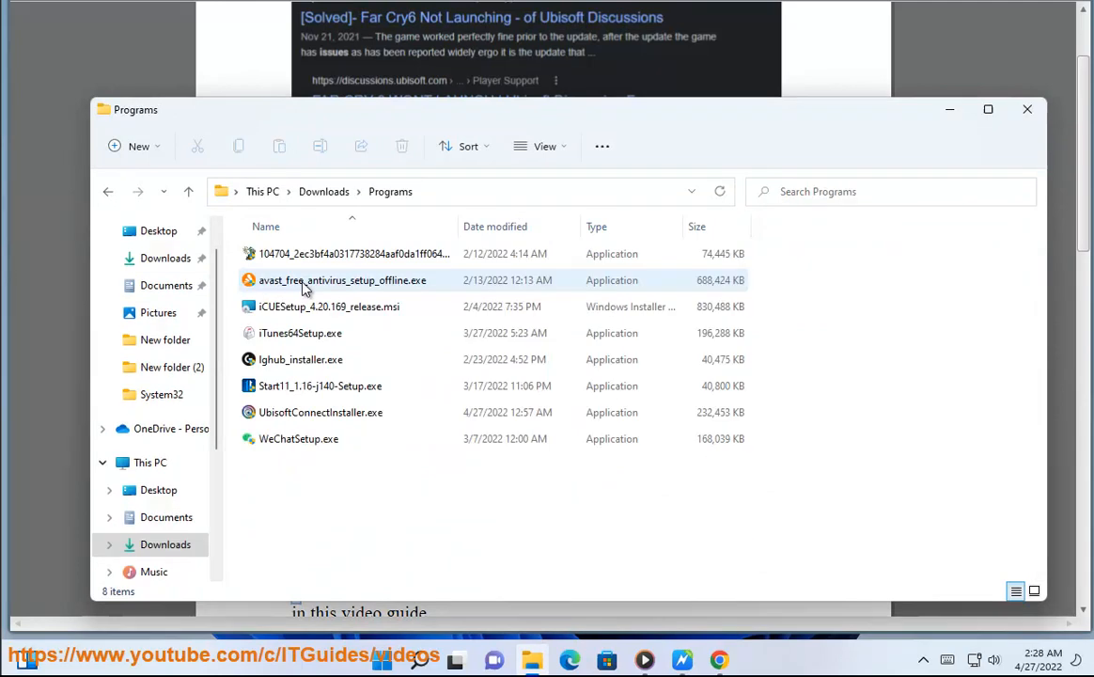
left_click(320, 412)
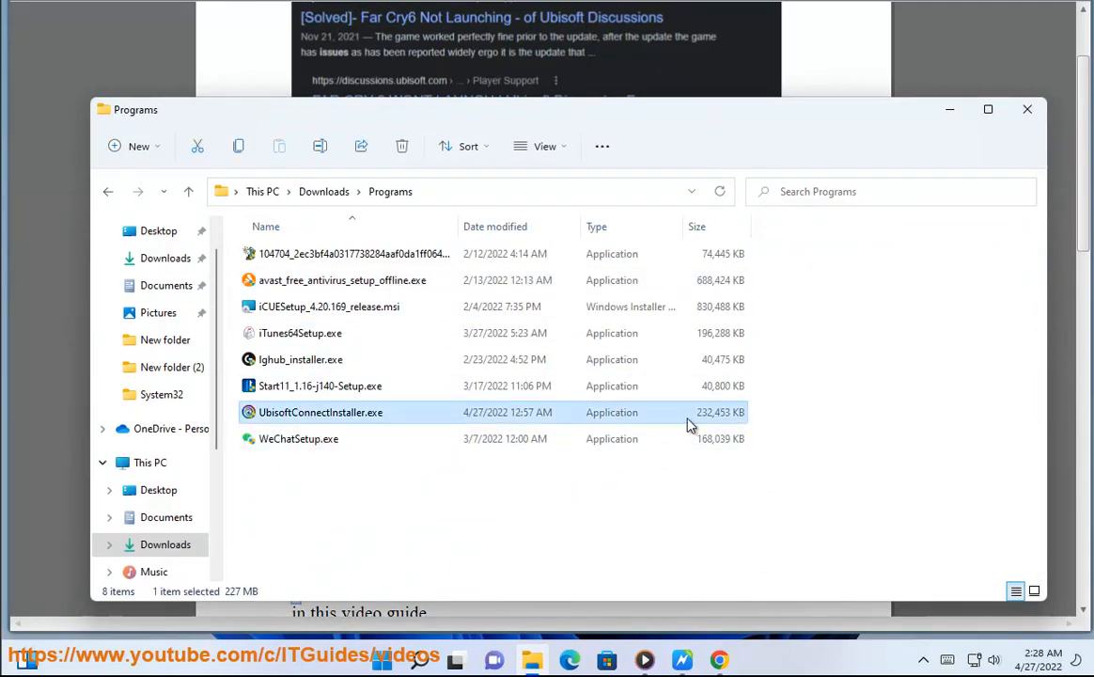
right_click(319, 412)
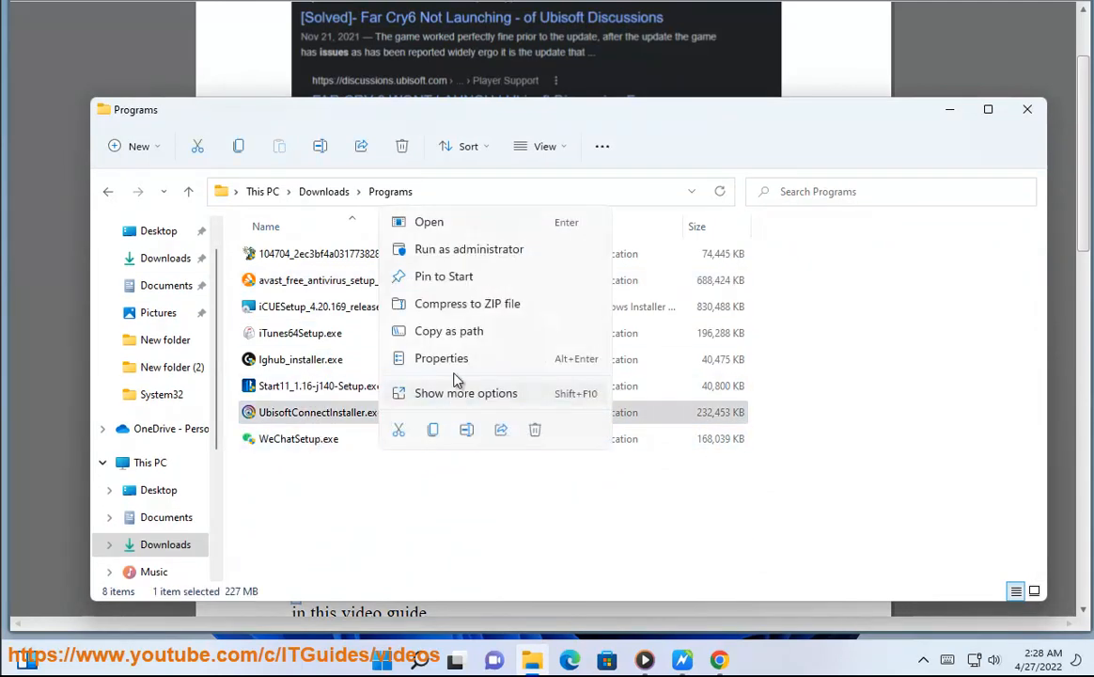
left_click(440, 357)
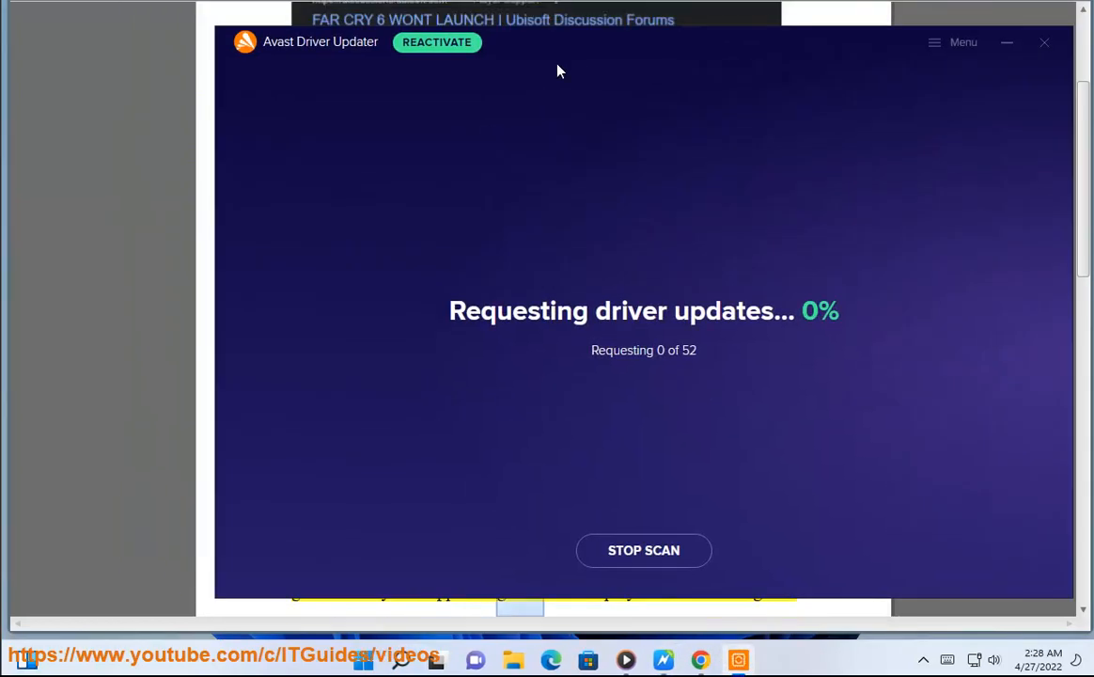
- Leave the Avast driver scan running and return to the Far Cry 6 guide in Word
left_click(1044, 41)
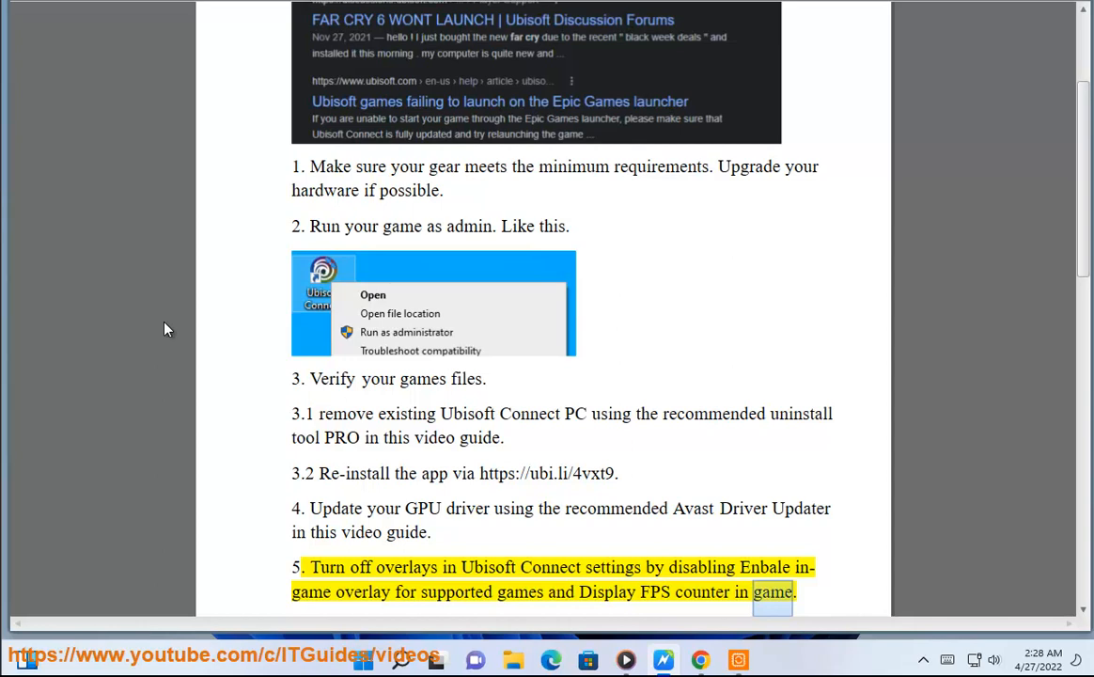
- Read down to step 6, highlighting the overlay settings to disable in step 5
scroll("down", 3)
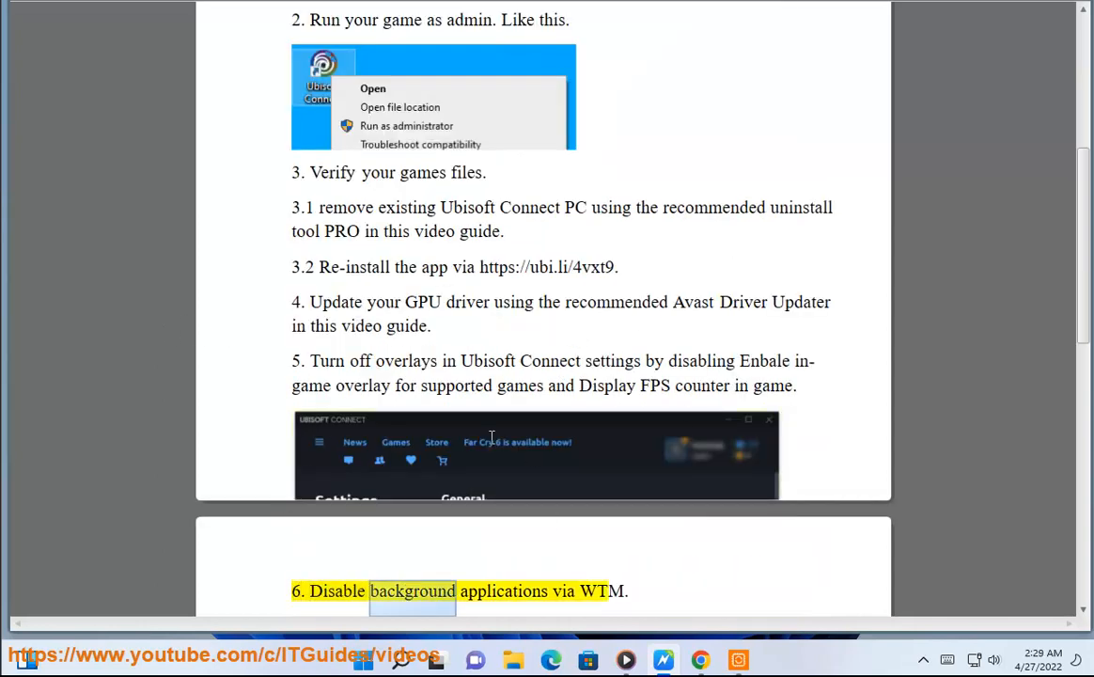
scroll("down", 3)
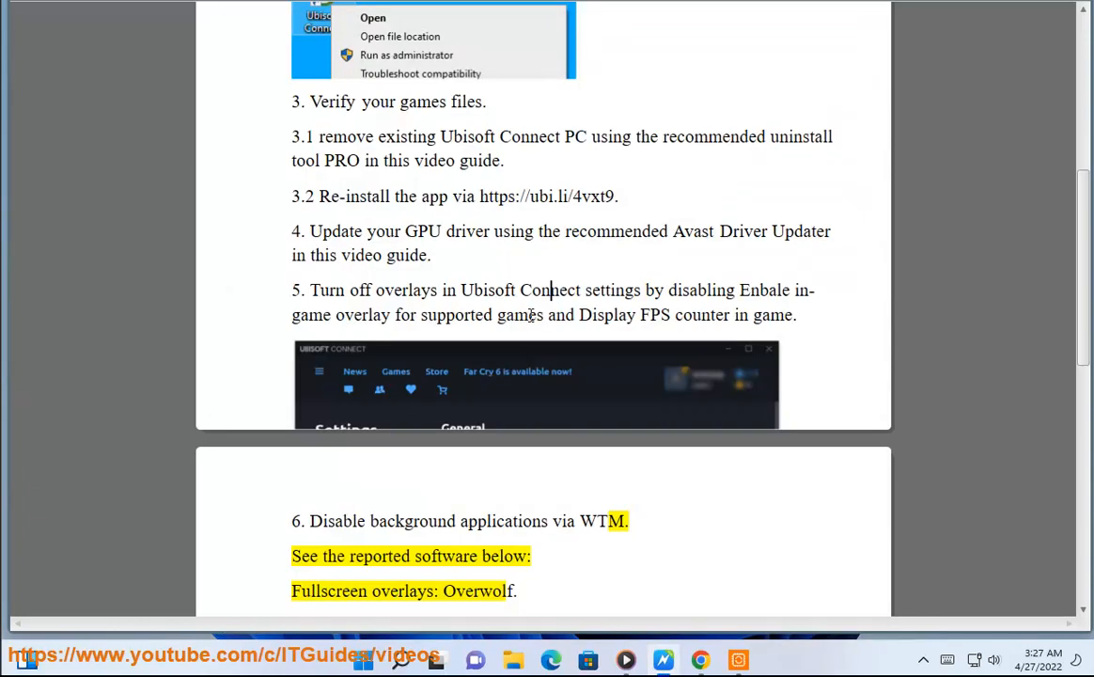
left_click_drag(670, 289, 794, 316)
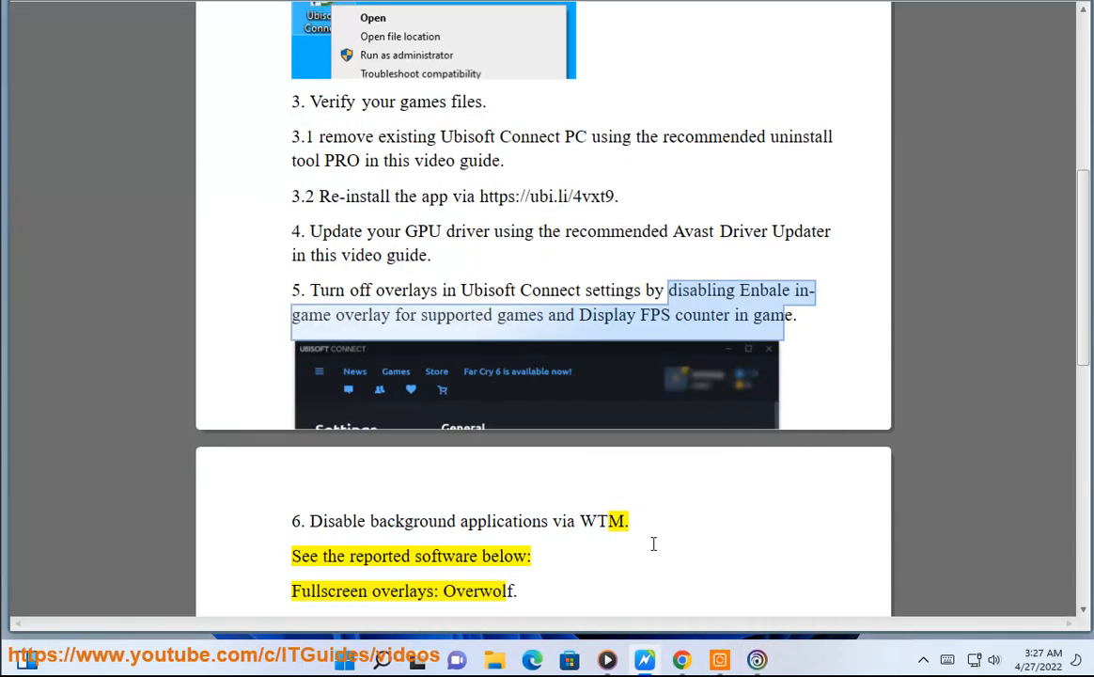
scroll("down", 3)
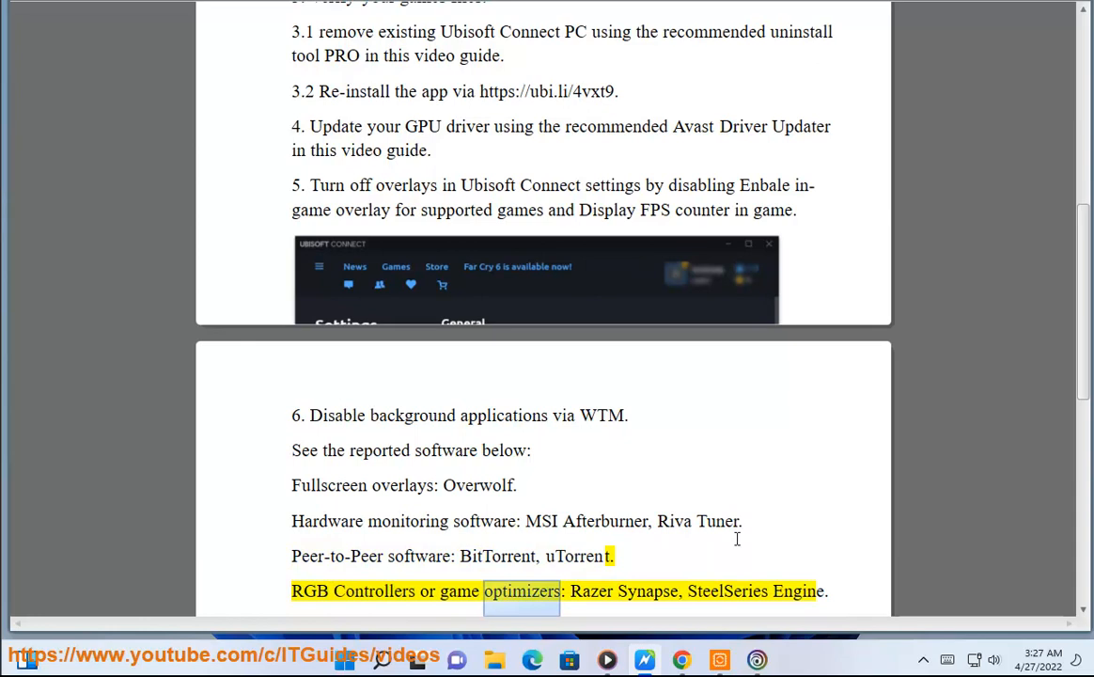
- Read through step 6's background-software list down to 'Virtualizing software: Vmware'
double_click(726, 590)
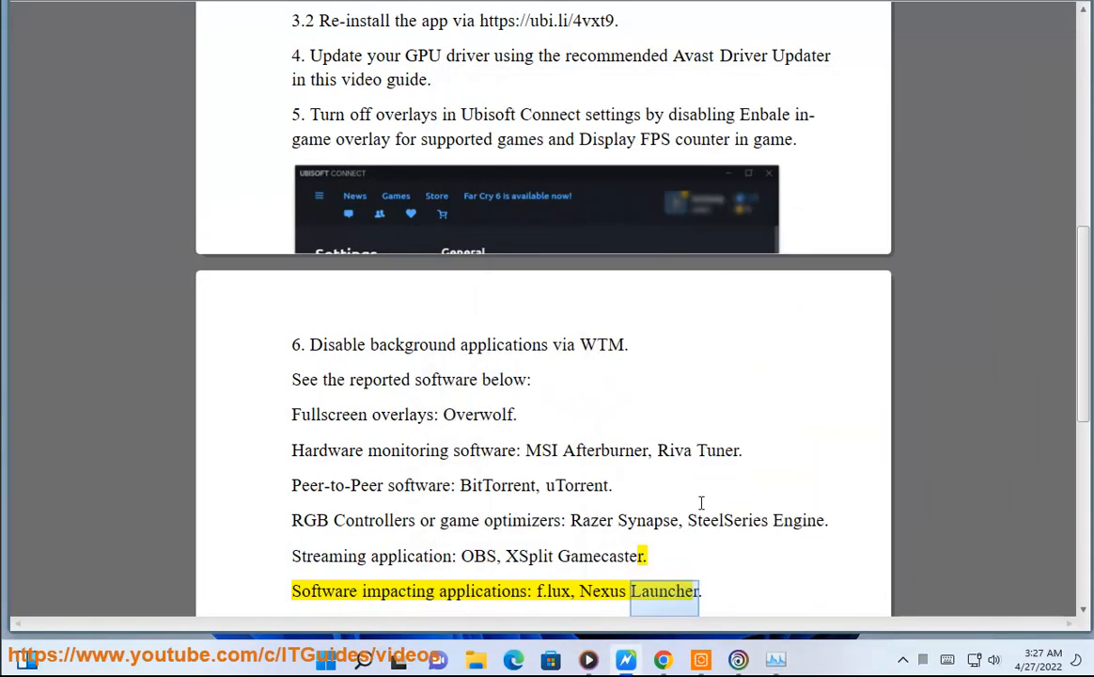
scroll("down", 3)
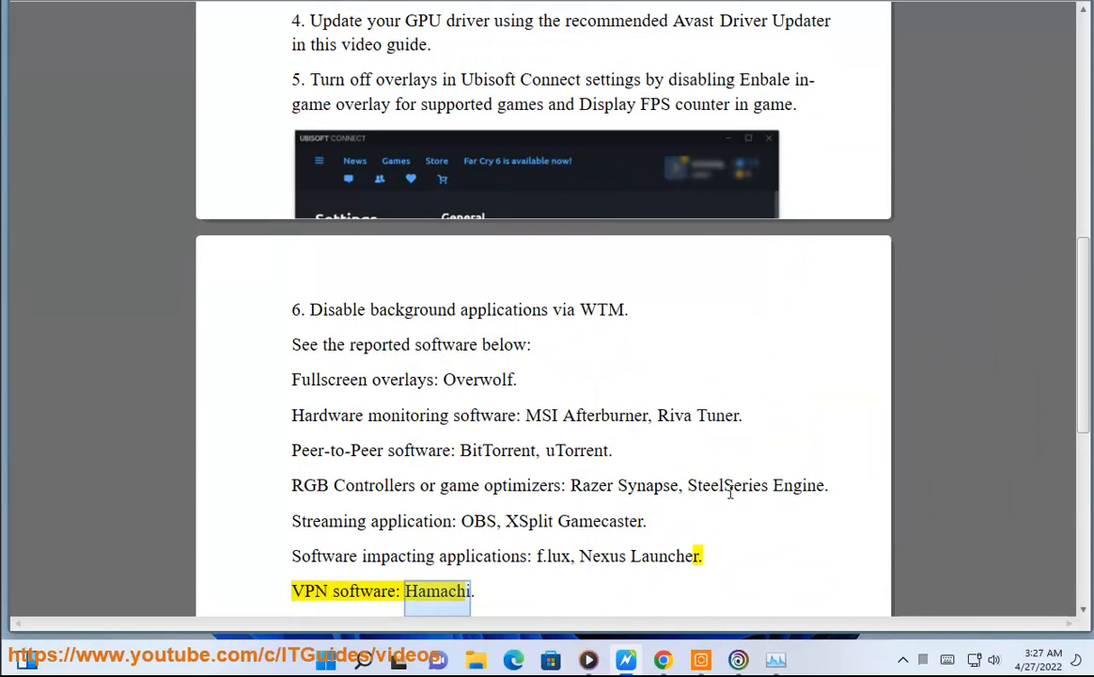
scroll("down", 3)
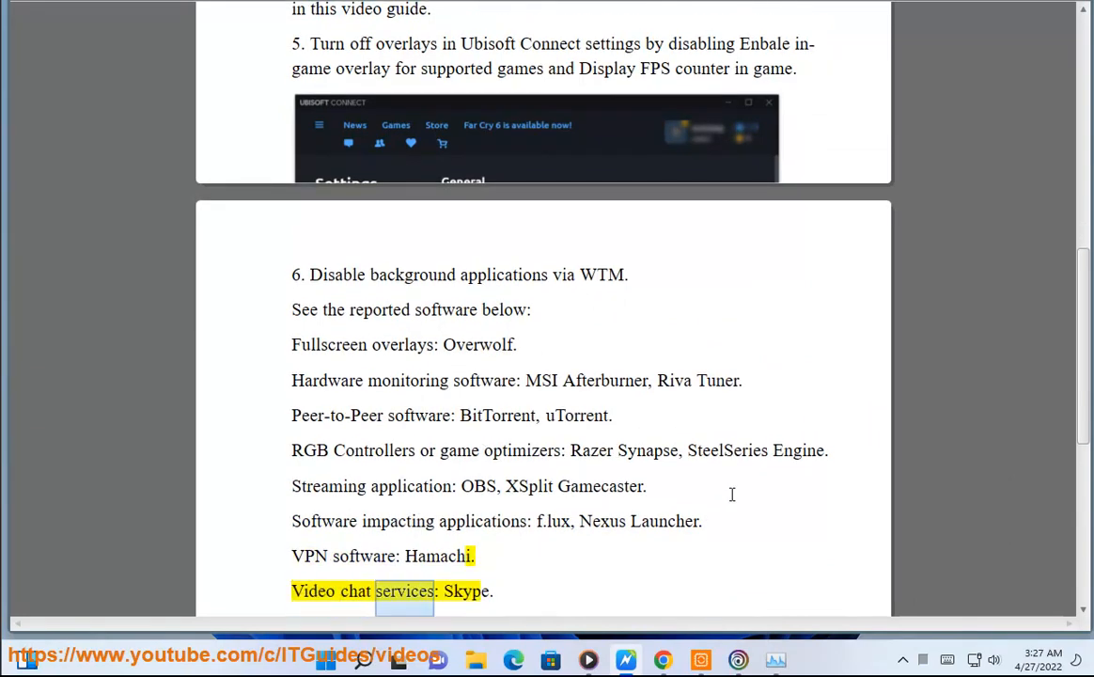
scroll("down", 3)
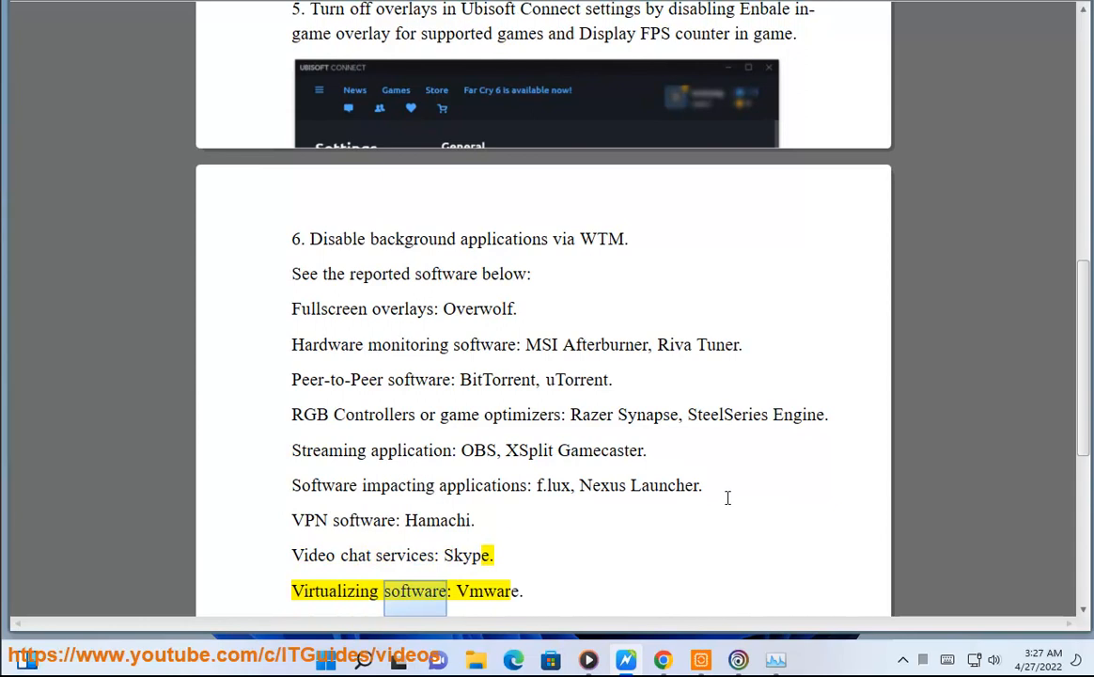